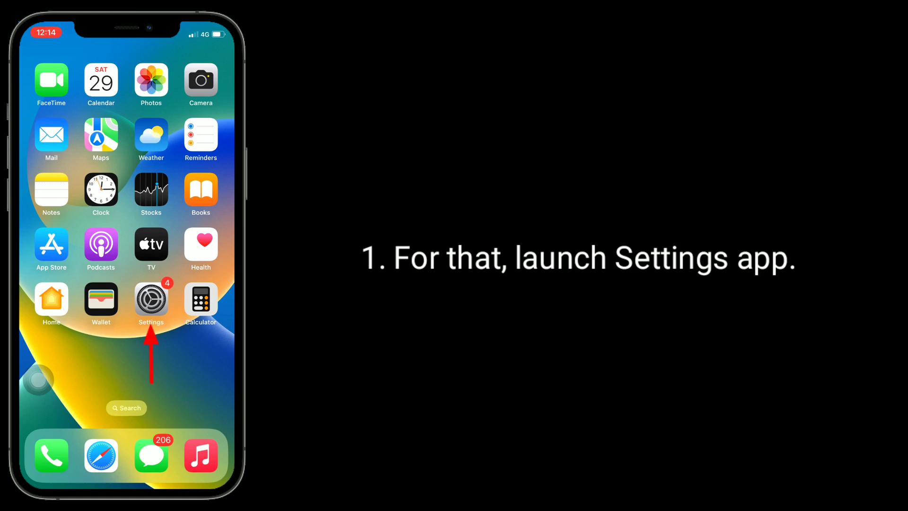
# From the home screen, reach General in Settings and choose Shut Down at the bottom.
pyautogui.click(150, 303)
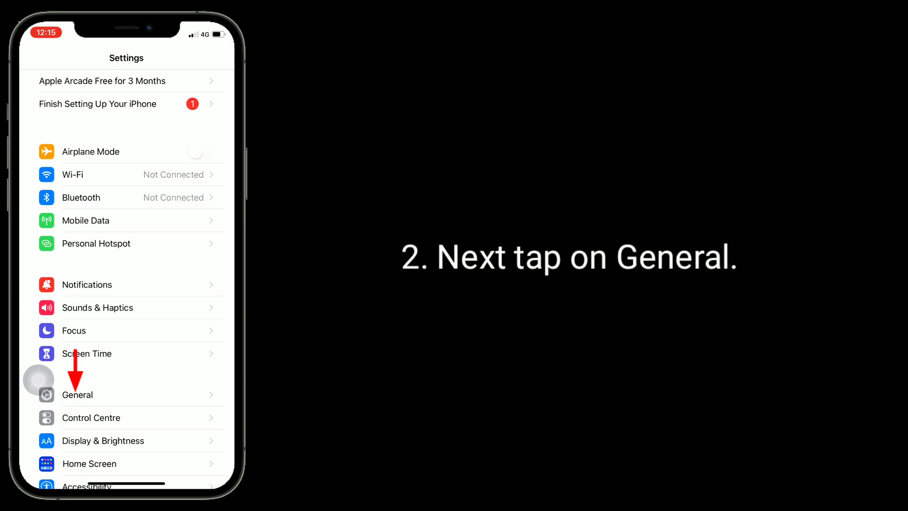
pyautogui.click(78, 395)
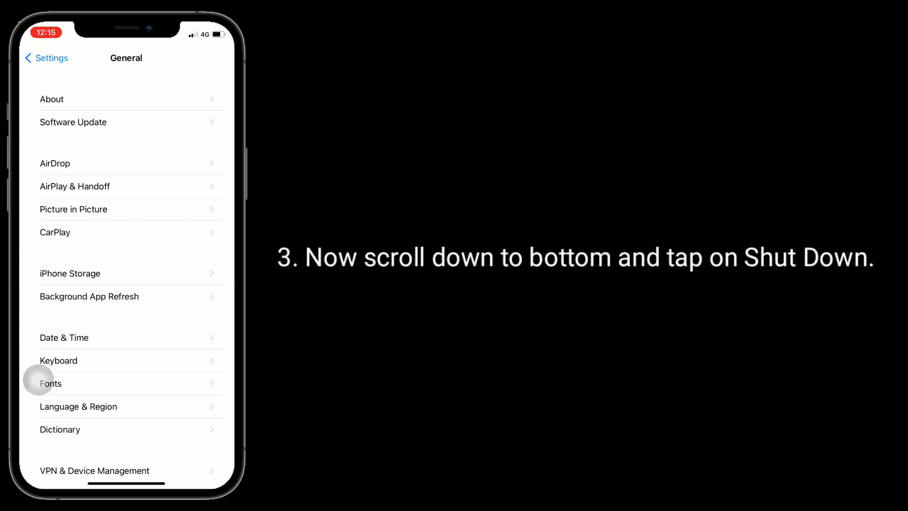
pyautogui.scroll(-3)
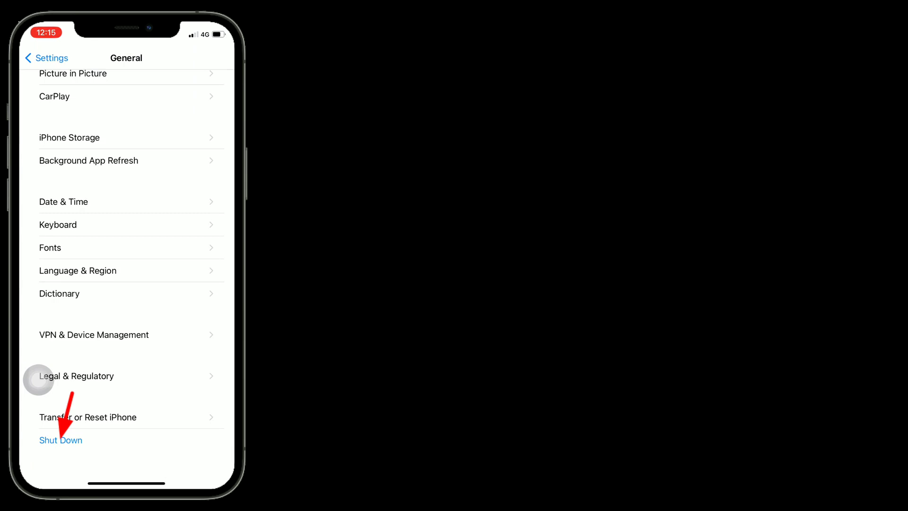
pyautogui.click(61, 440)
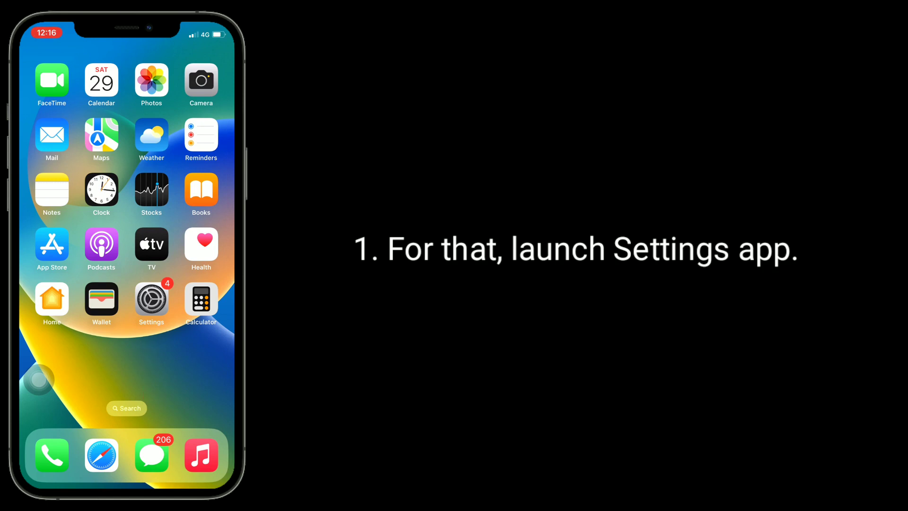
# Reach the Transfer or Reset iPhone page under Settings > General.
pyautogui.click(152, 301)
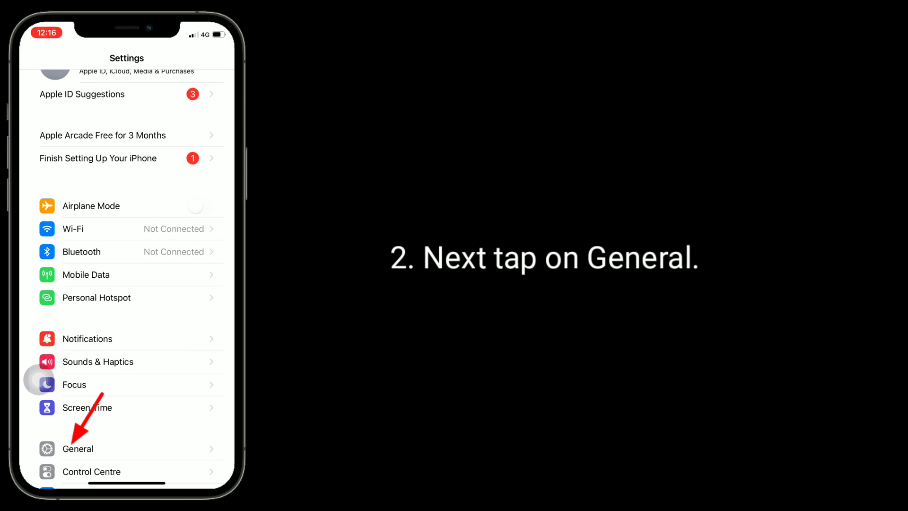
pyautogui.click(77, 448)
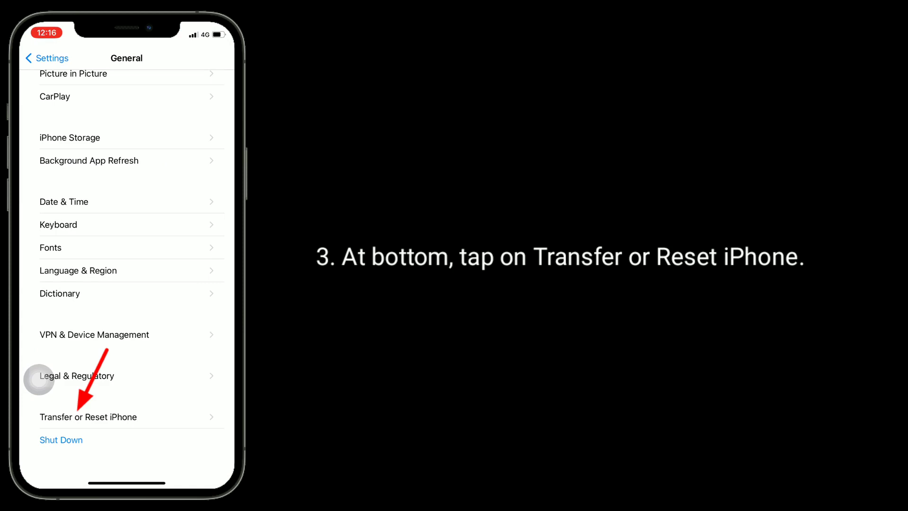
pyautogui.click(88, 416)
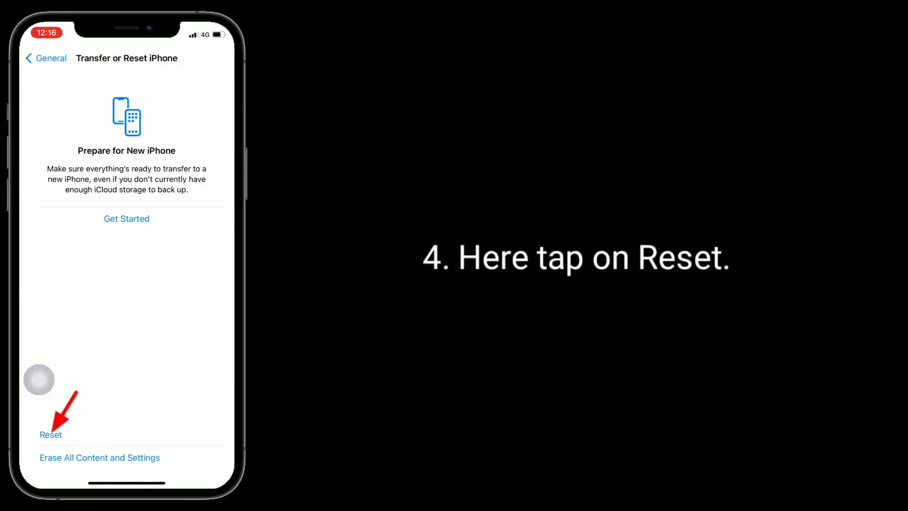
# Choose Reset, then Reset Network Settings, landing on the Enter Passcode screen.
pyautogui.click(50, 434)
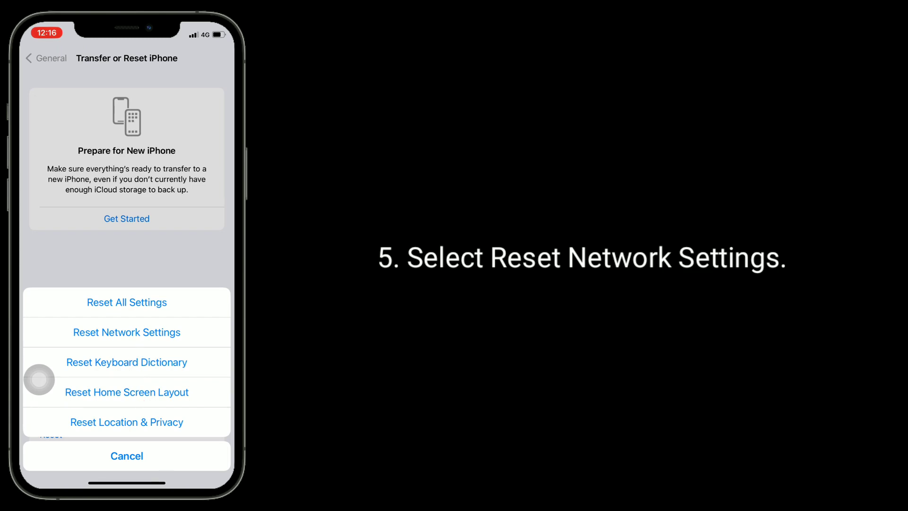
pyautogui.click(126, 332)
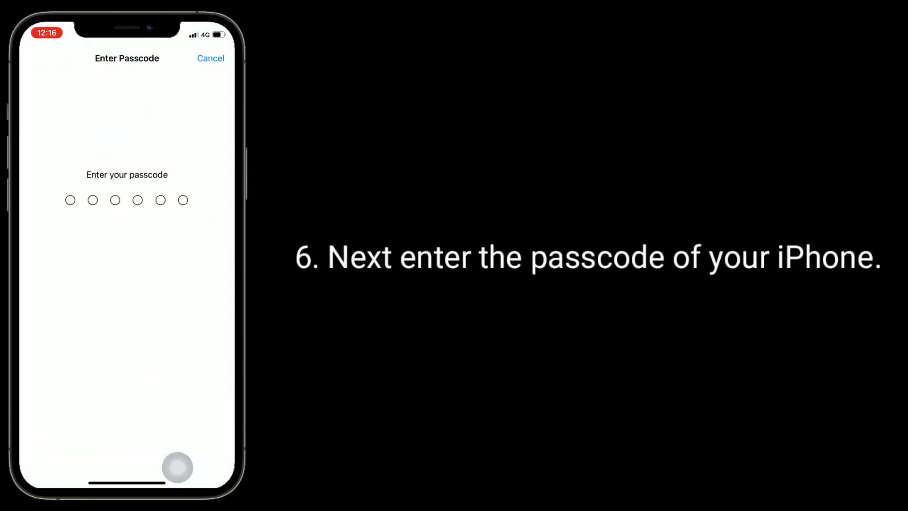